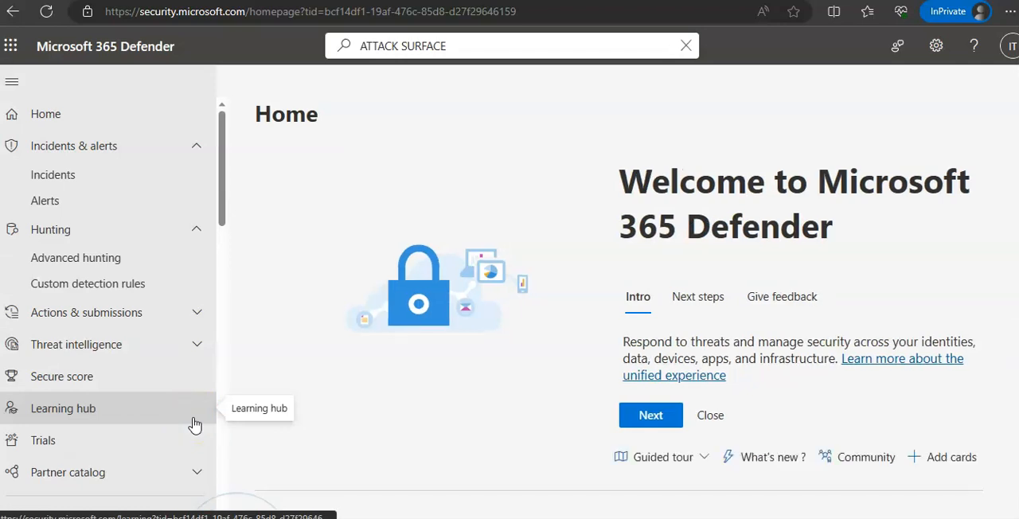
# Scroll the left navigation pane and open Settings to list its seven categories.
pyautogui.scroll(-3)
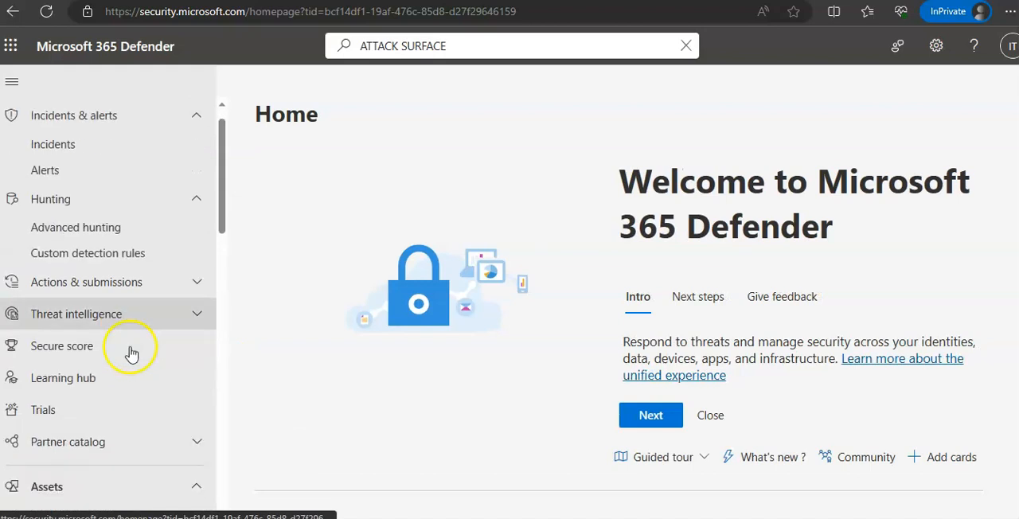
pyautogui.click(49, 423)
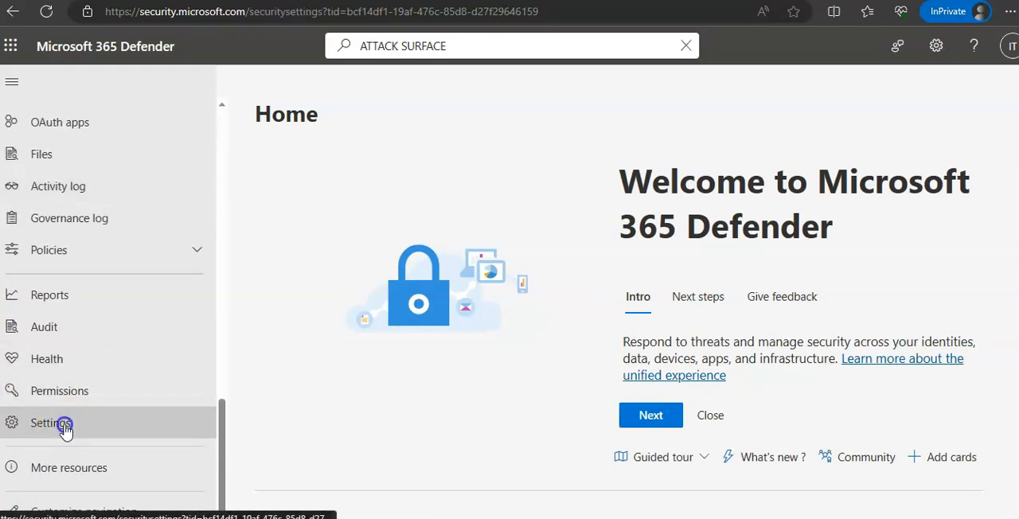
pyautogui.click(50, 422)
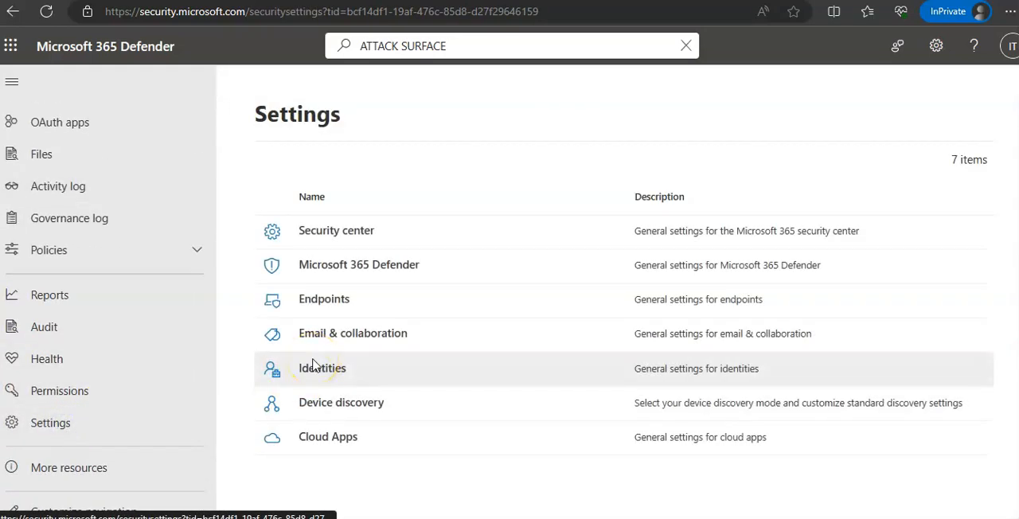
pyautogui.click(324, 298)
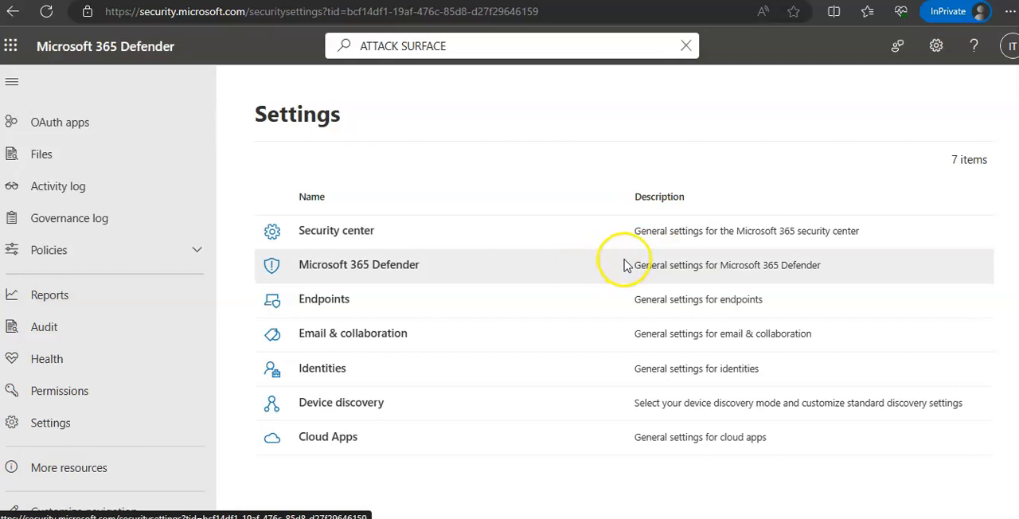
# Open Device discovery and review Discovery setup, where Standard discovery is the current mode.
pyautogui.click(341, 402)
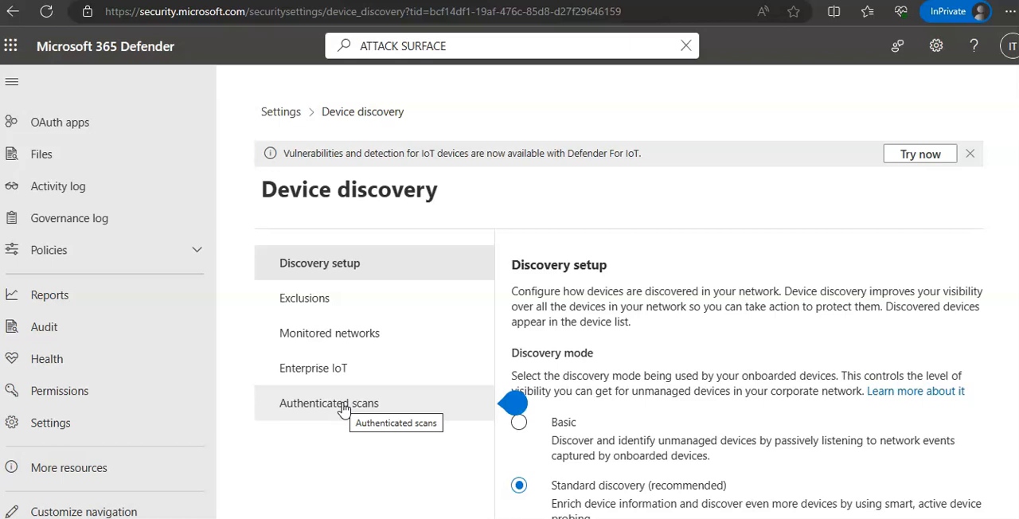
pyautogui.moveTo(834, 66)
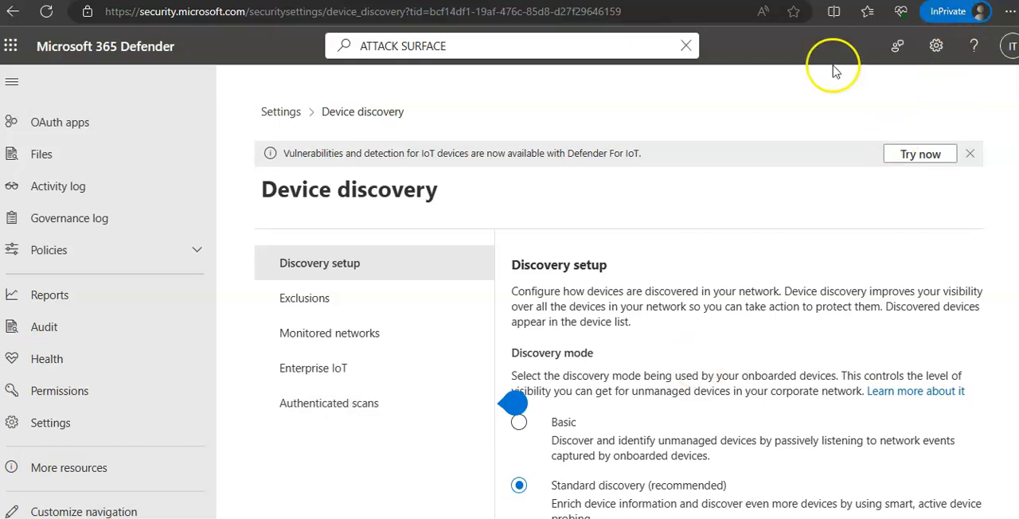
pyautogui.moveTo(679, 235)
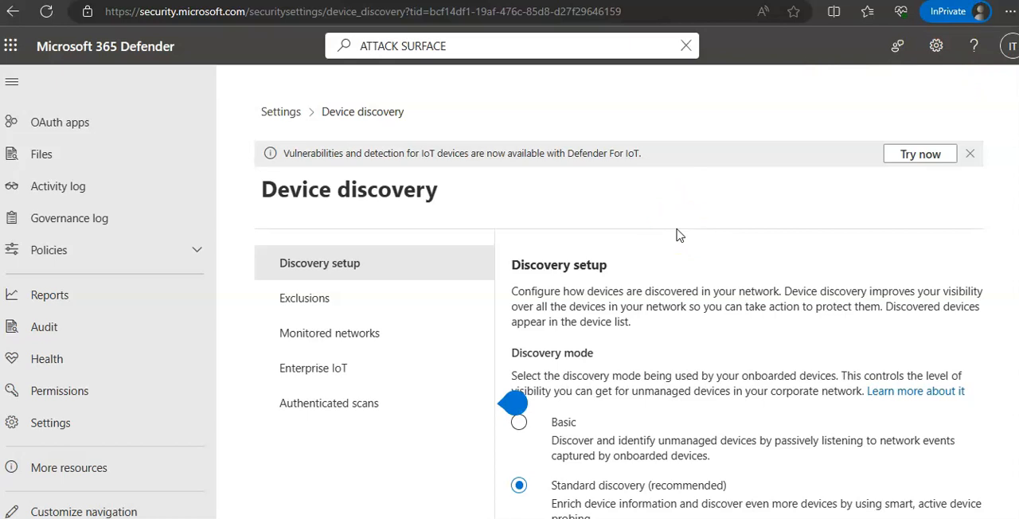
pyautogui.moveTo(796, 274)
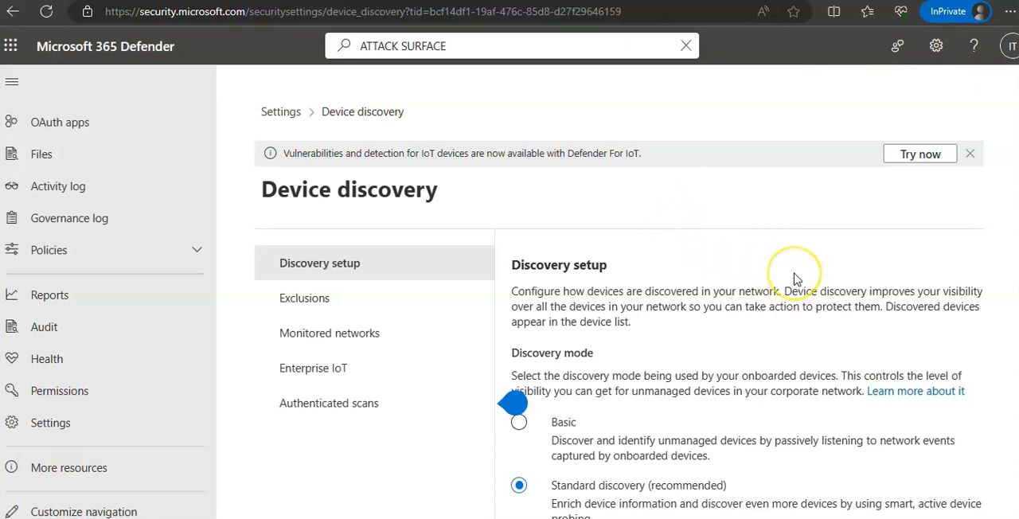
pyautogui.scroll(-3)
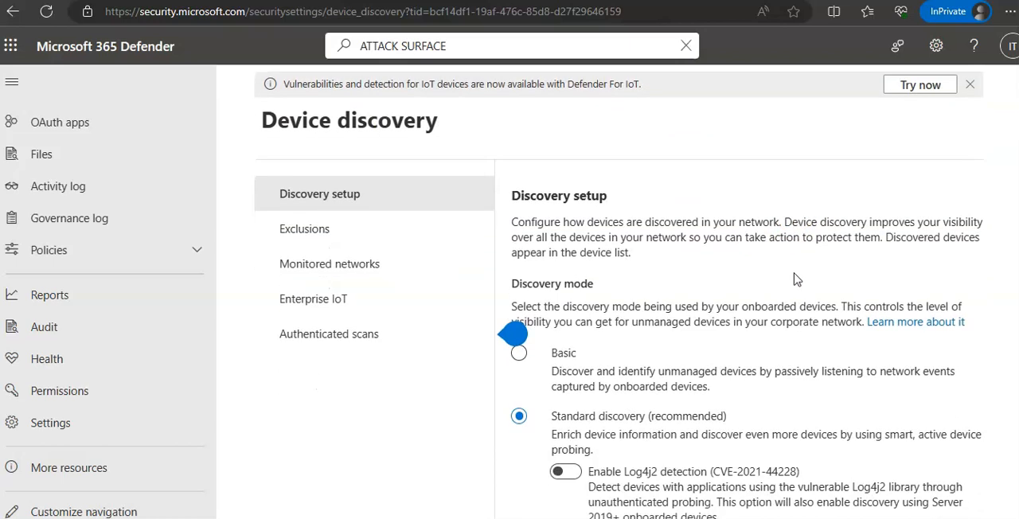
pyautogui.scroll(-3)
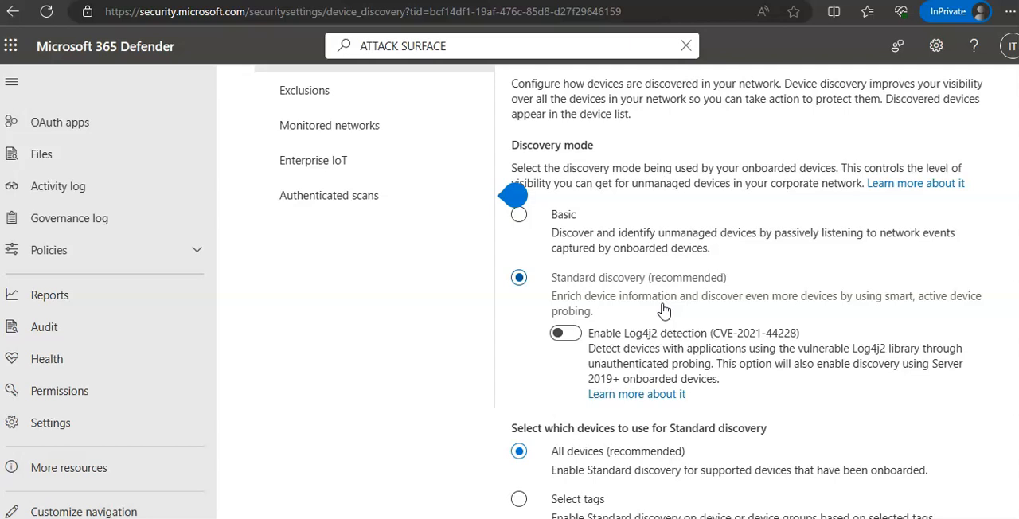
pyautogui.moveTo(791, 339)
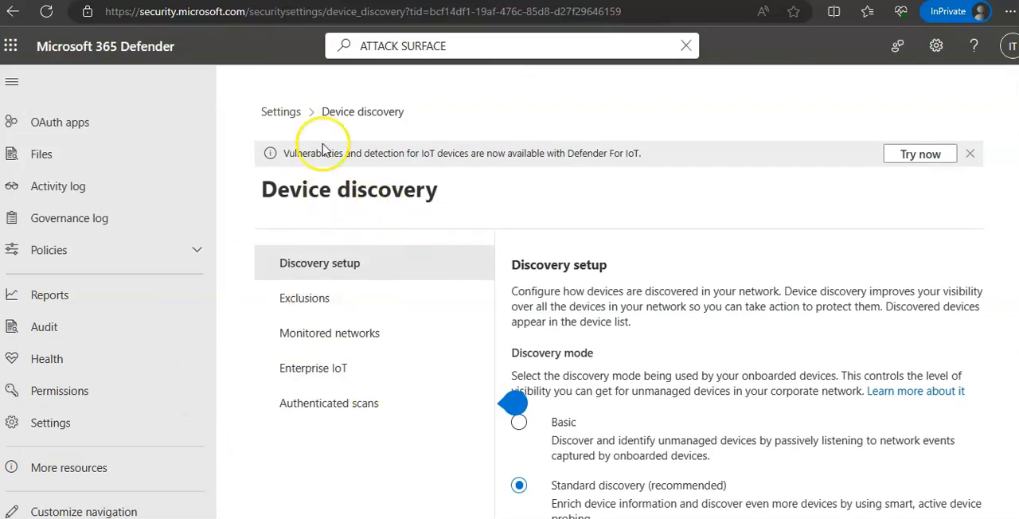
# Navigate Settings > Endpoints > Onboarding to view Windows 10 and 11 onboarding status.
pyautogui.click(280, 112)
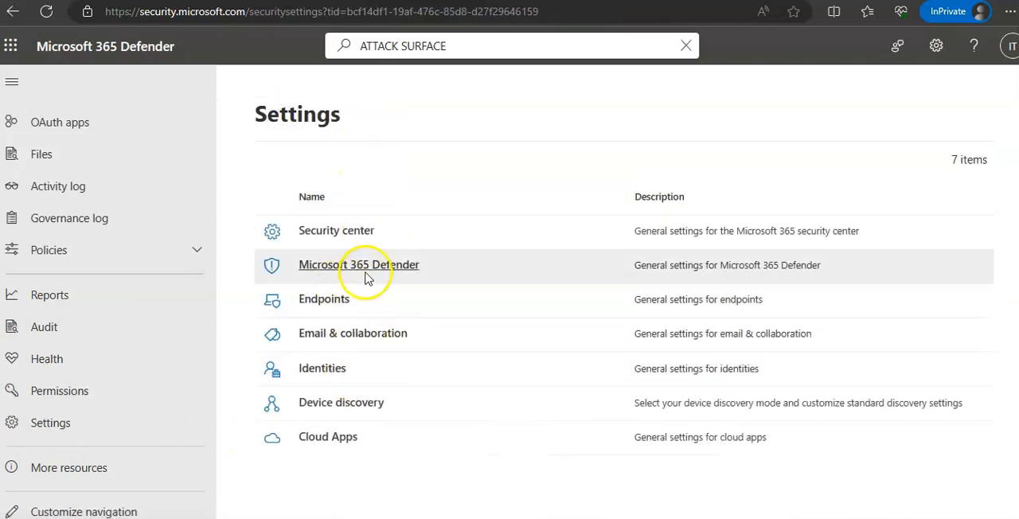
pyautogui.click(324, 299)
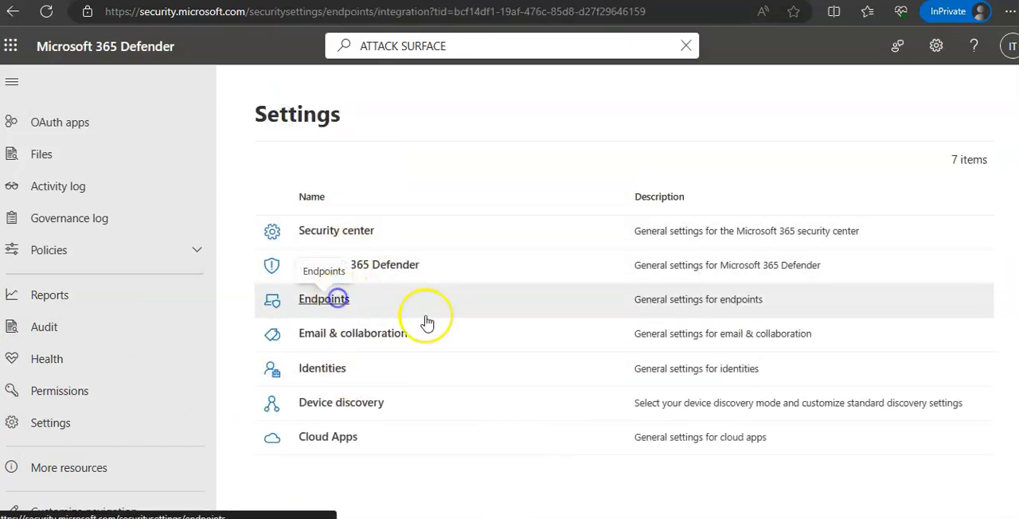
pyautogui.click(323, 299)
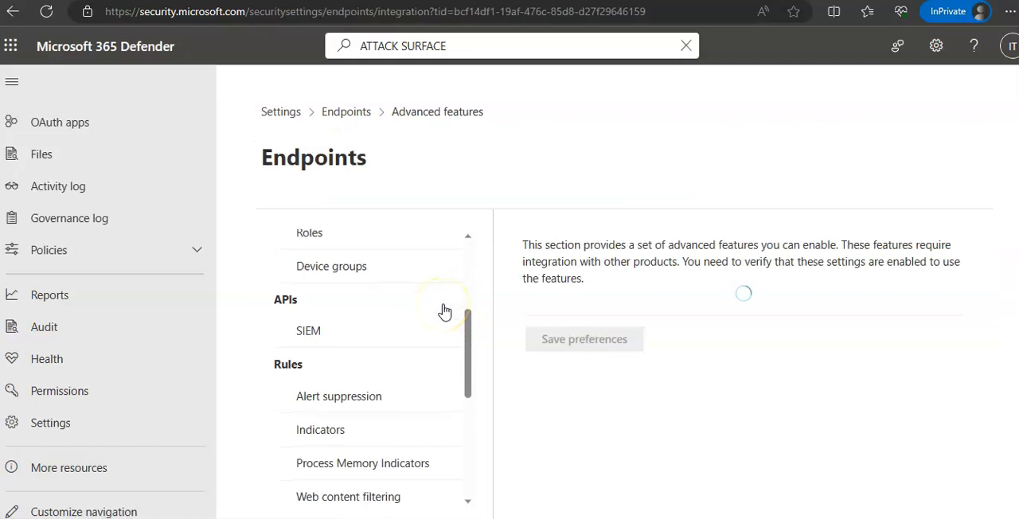
pyautogui.scroll(-3)
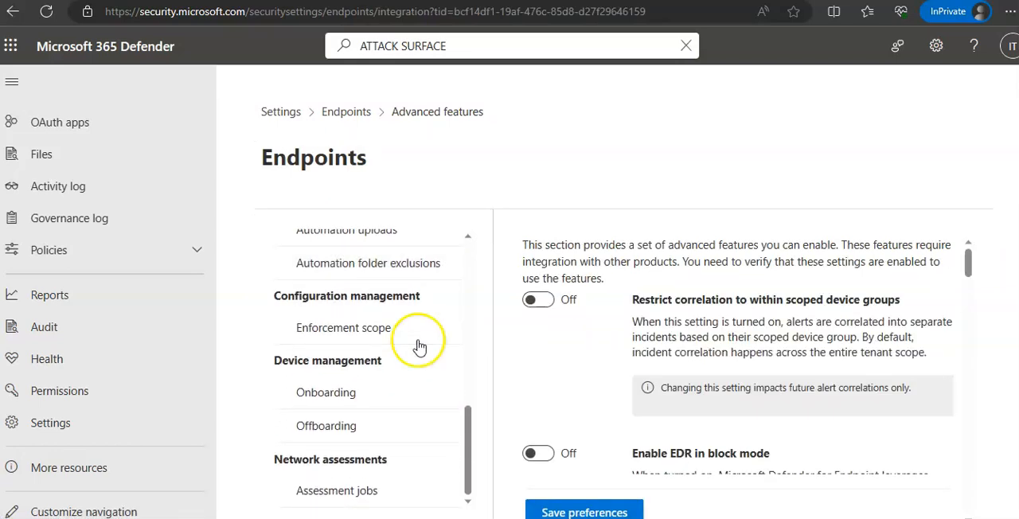
pyautogui.click(325, 392)
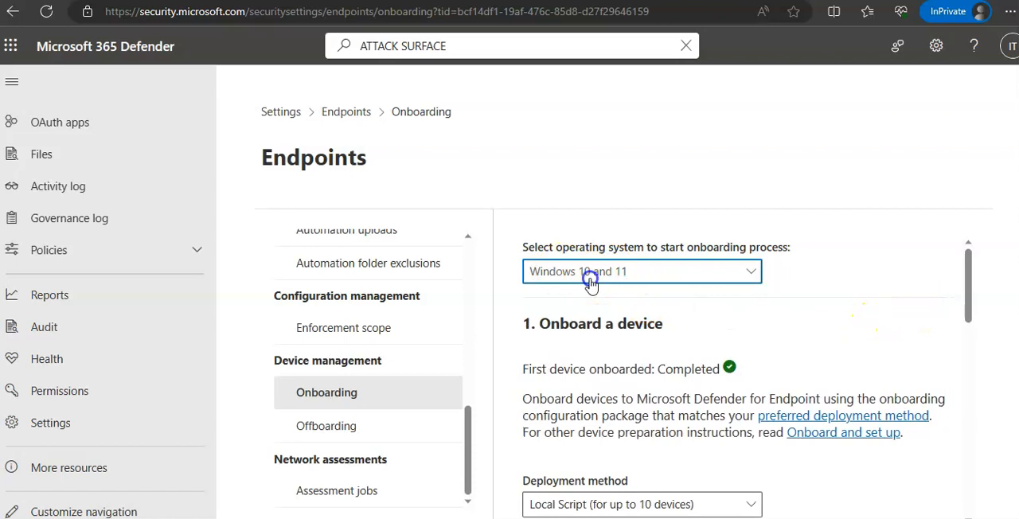
pyautogui.click(641, 270)
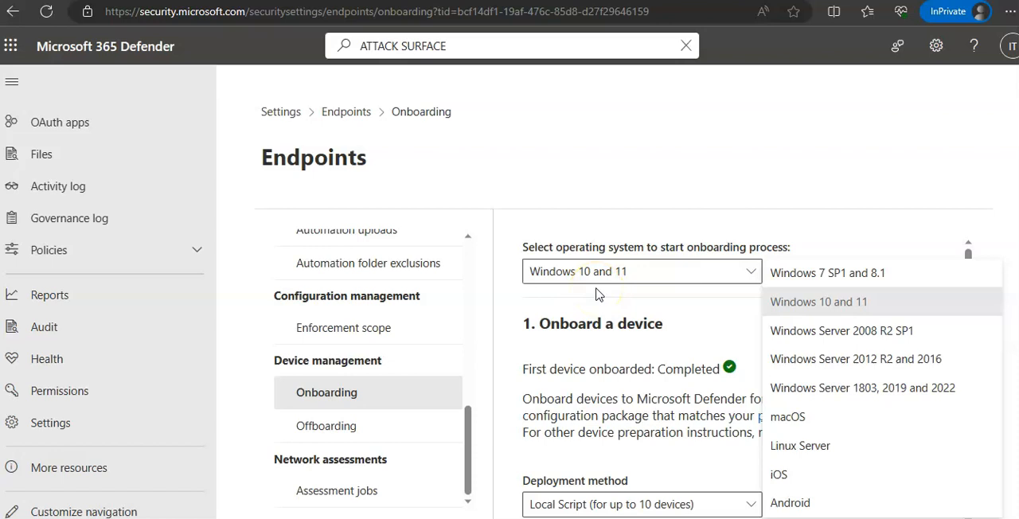
pyautogui.moveTo(597, 294)
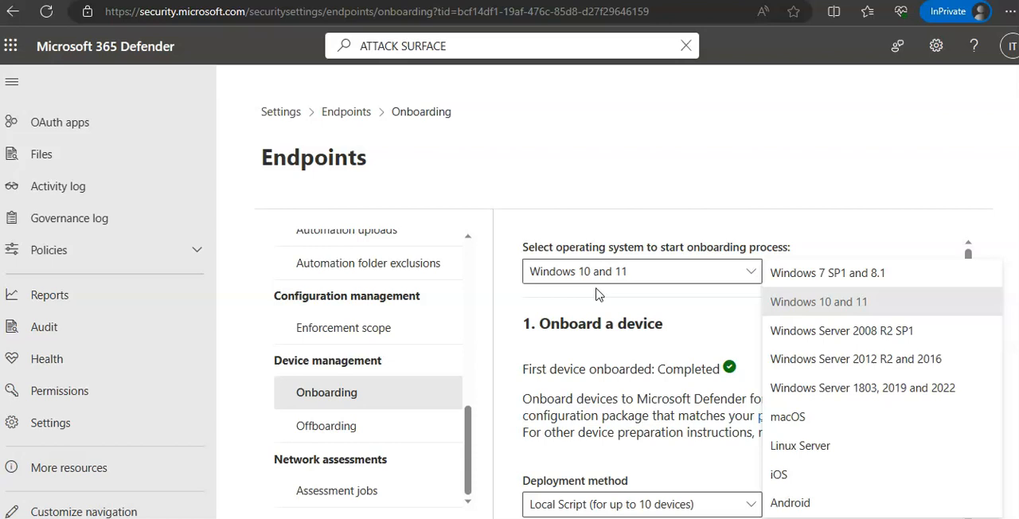
pyautogui.moveTo(845, 307)
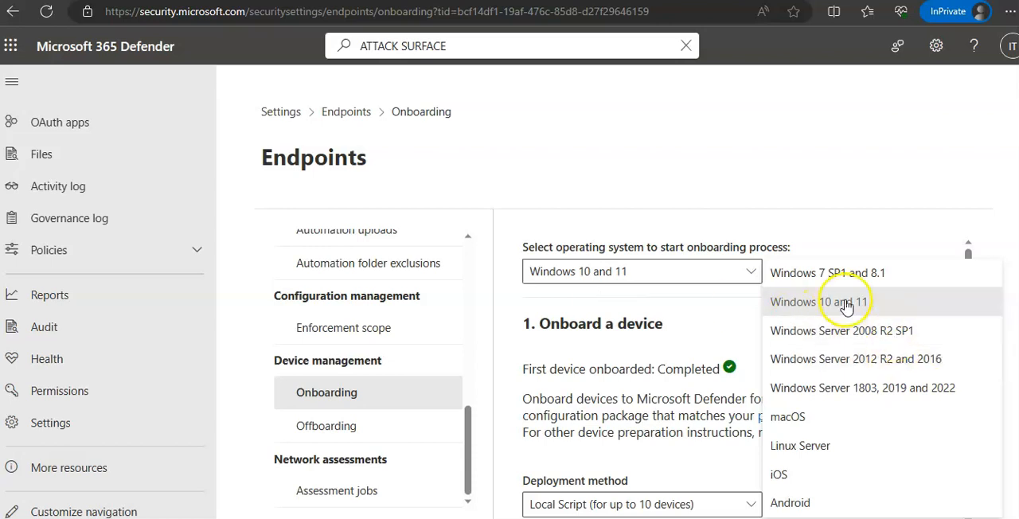
pyautogui.click(819, 301)
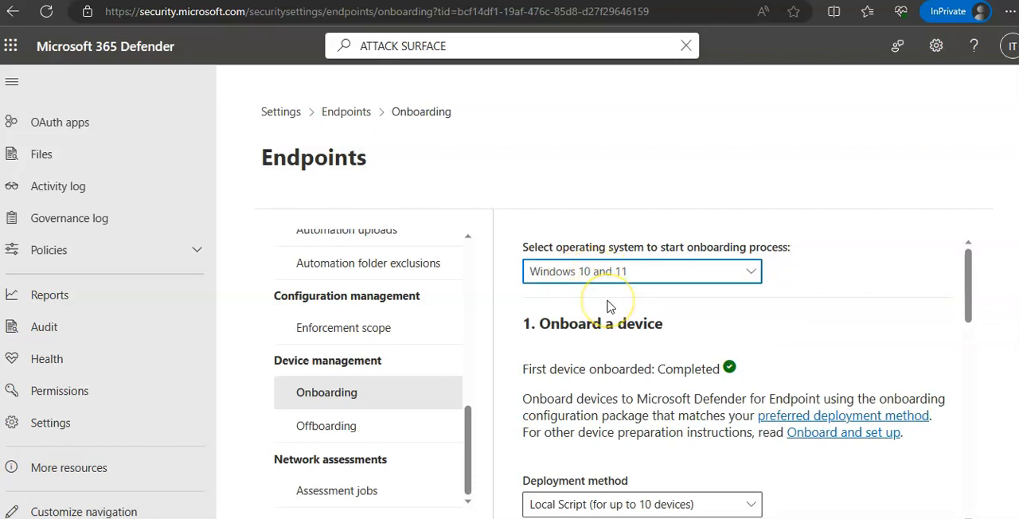
pyautogui.moveTo(609, 307)
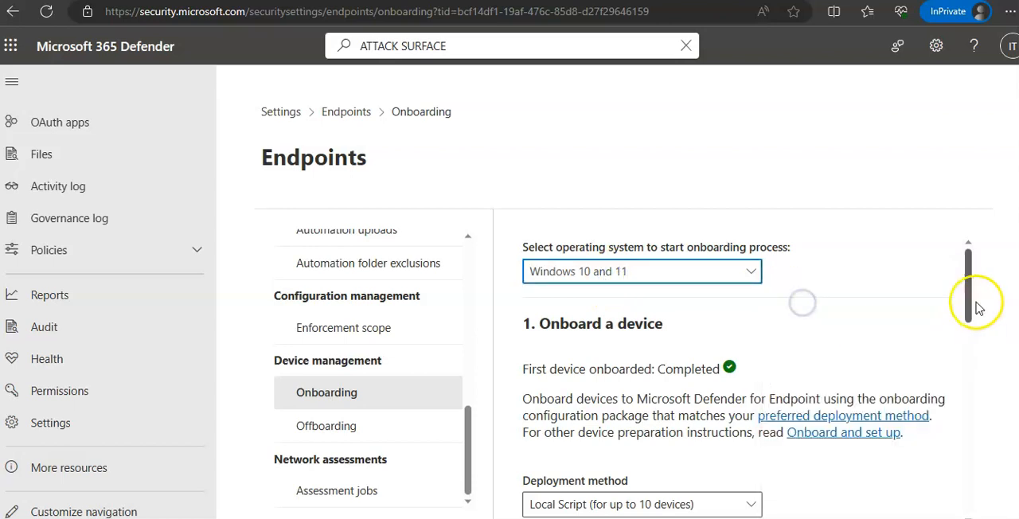
pyautogui.scroll(-3)
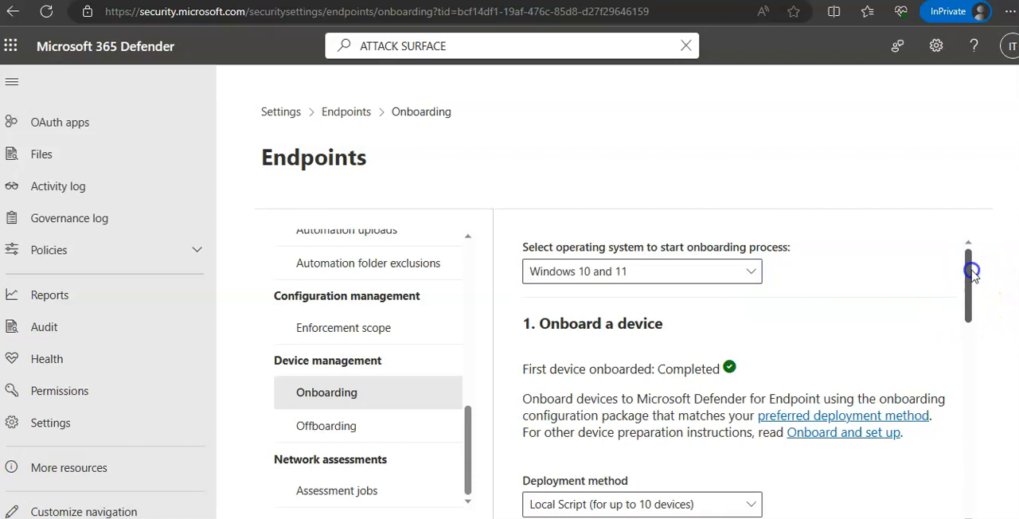
pyautogui.scroll(-3)
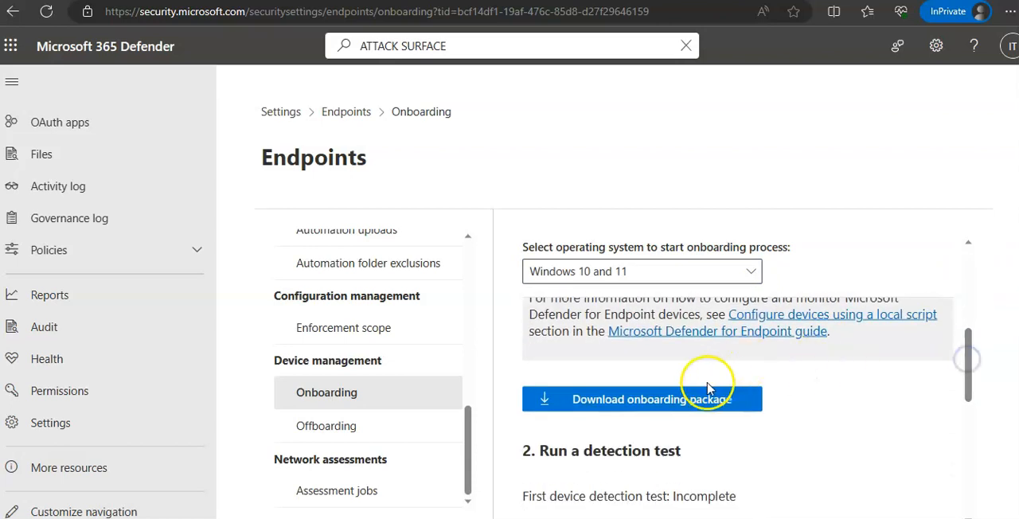
pyautogui.moveTo(838, 415)
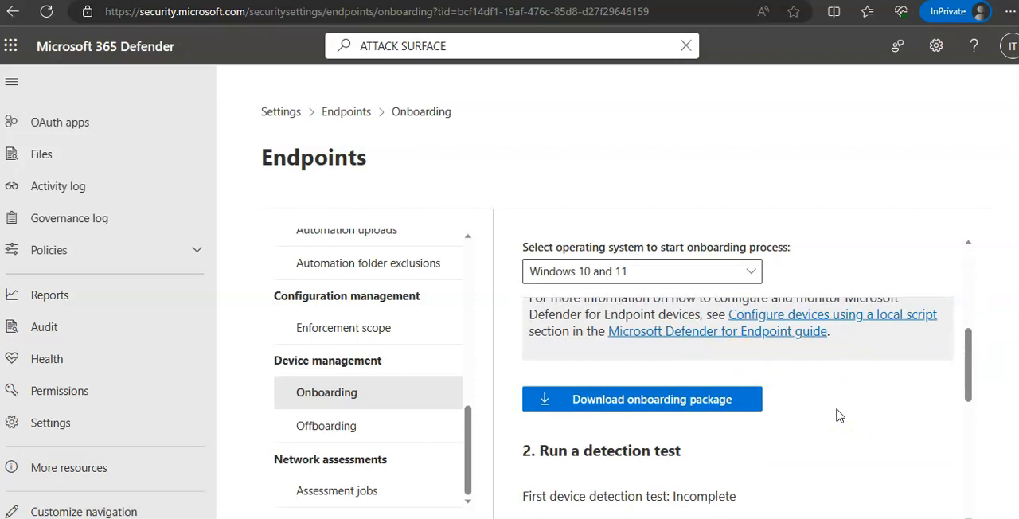
pyautogui.scroll(-3)
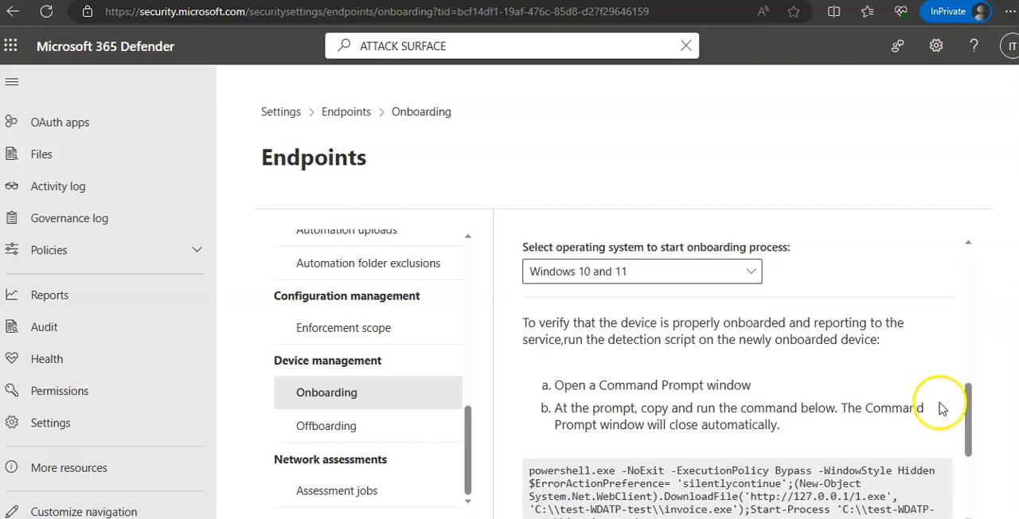
pyautogui.scroll(-3)
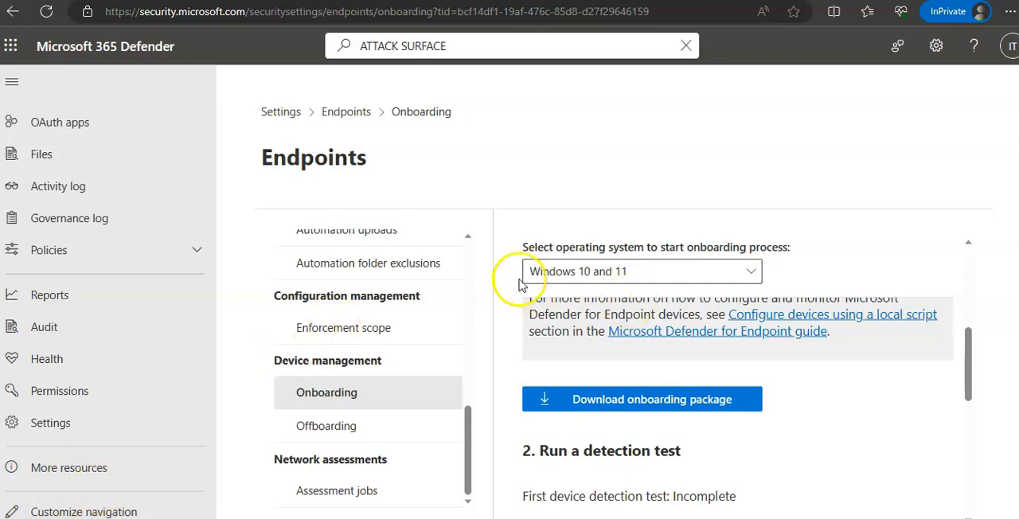
pyautogui.click(641, 270)
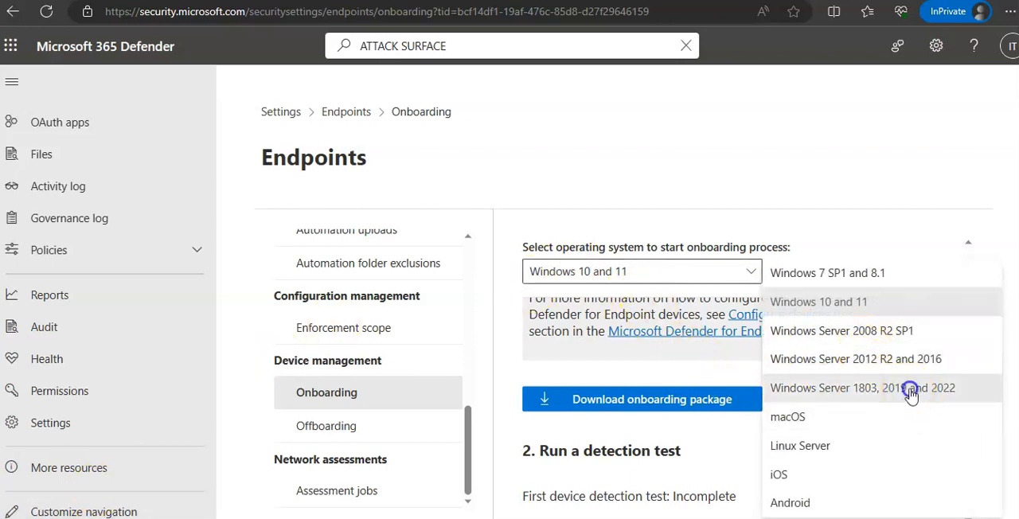
pyautogui.click(860, 387)
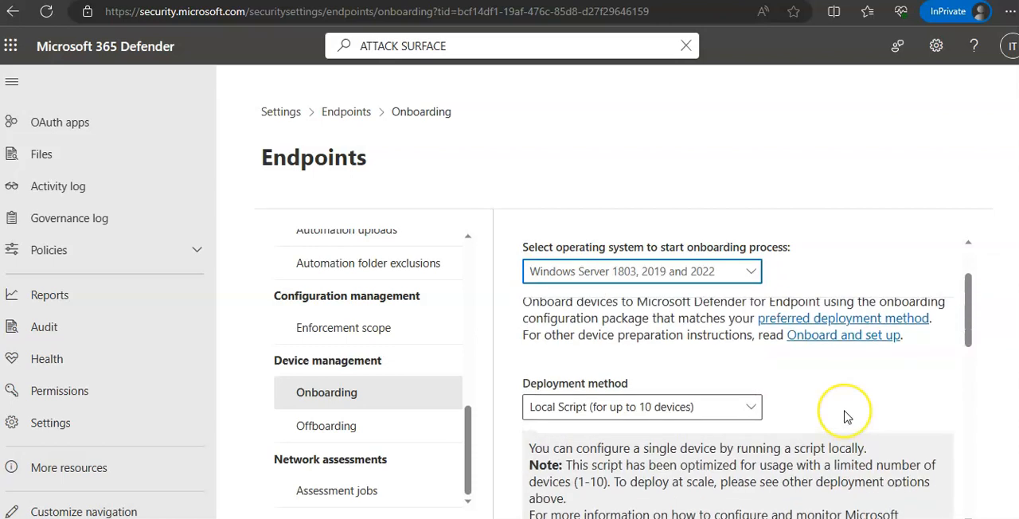
pyautogui.scroll(-3)
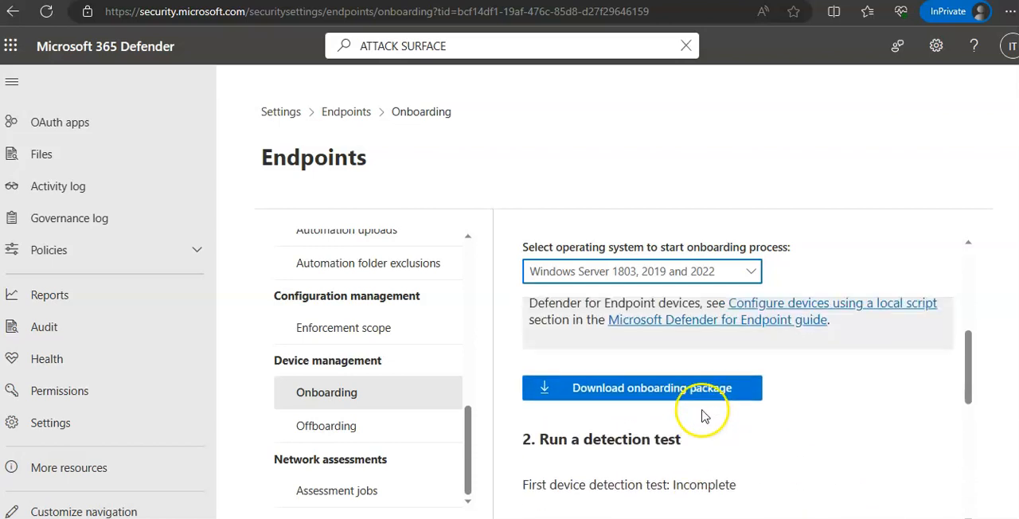
pyautogui.click(641, 313)
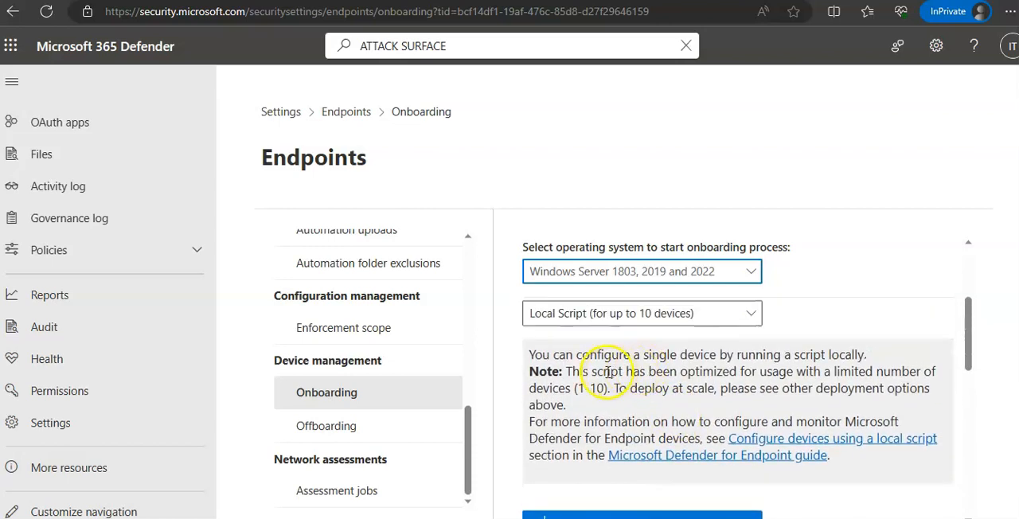
pyautogui.moveTo(859, 374)
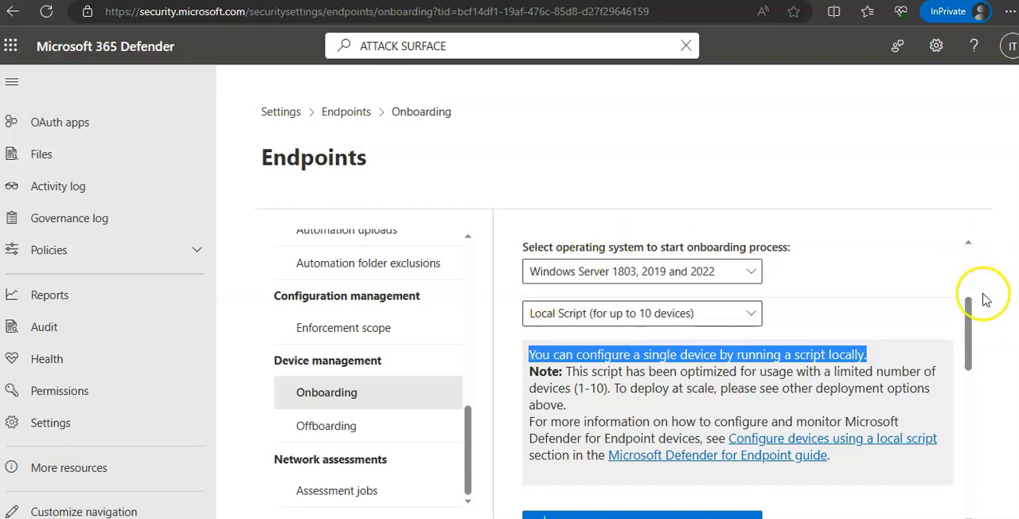
# Choose Group Policy as the Windows Server onboarding deployment method.
pyautogui.click(640, 313)
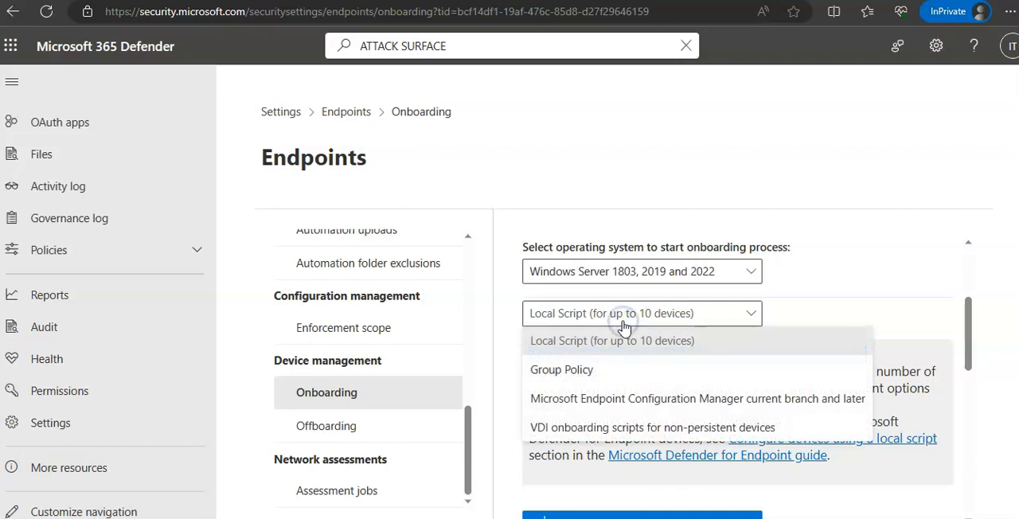
pyautogui.moveTo(593, 398)
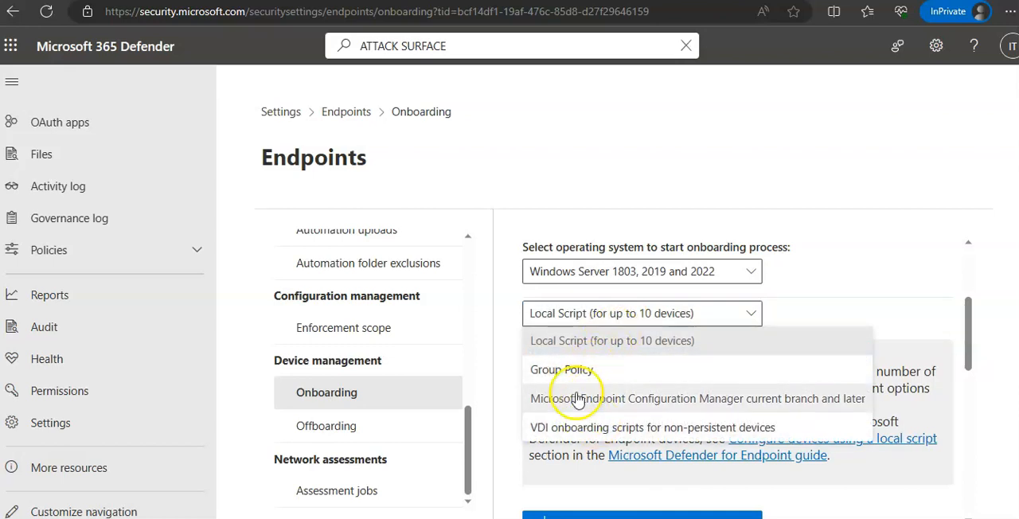
pyautogui.moveTo(635, 414)
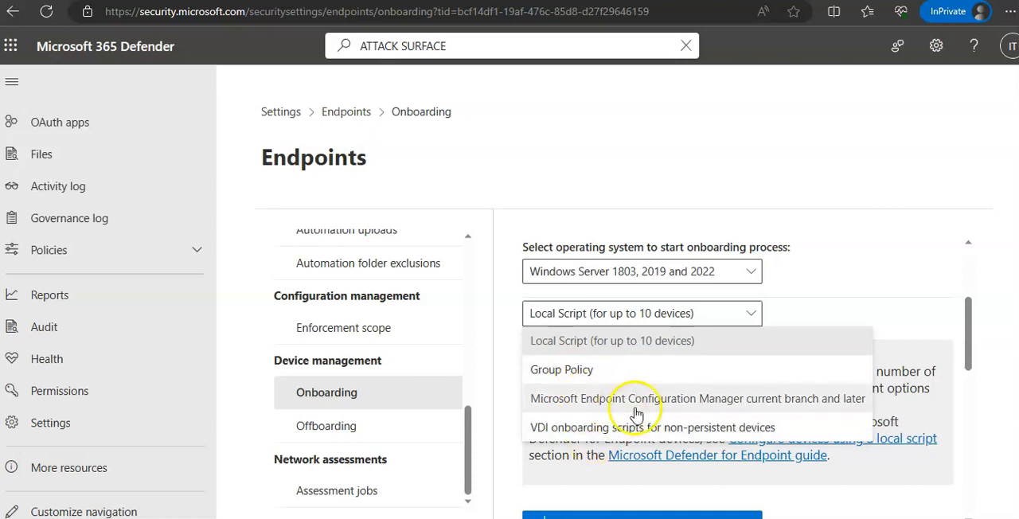
pyautogui.click(561, 369)
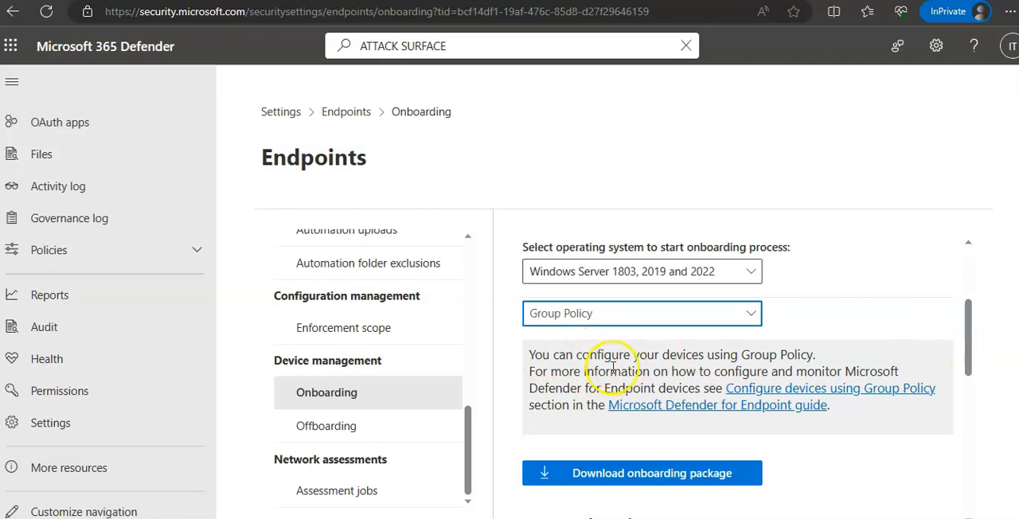
pyautogui.moveTo(637, 366)
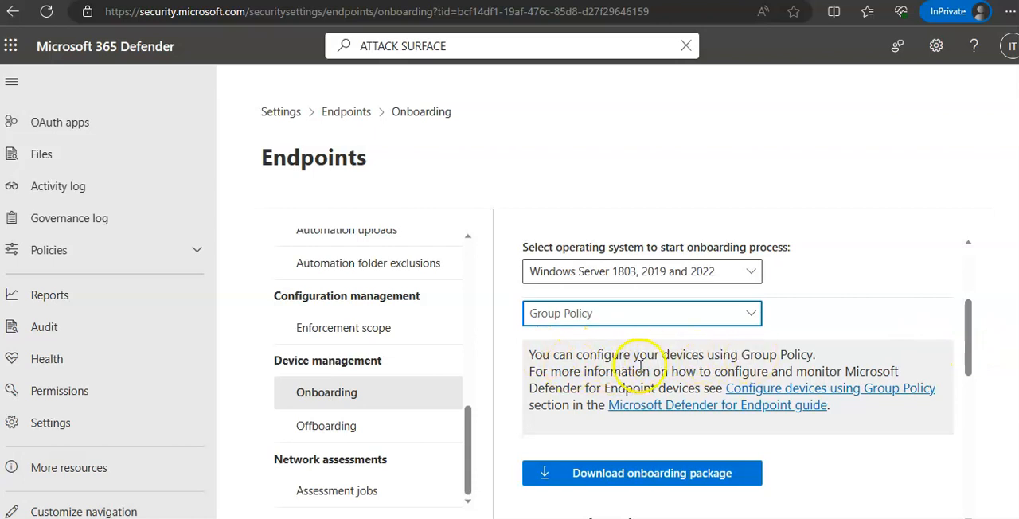
pyautogui.moveTo(836, 374)
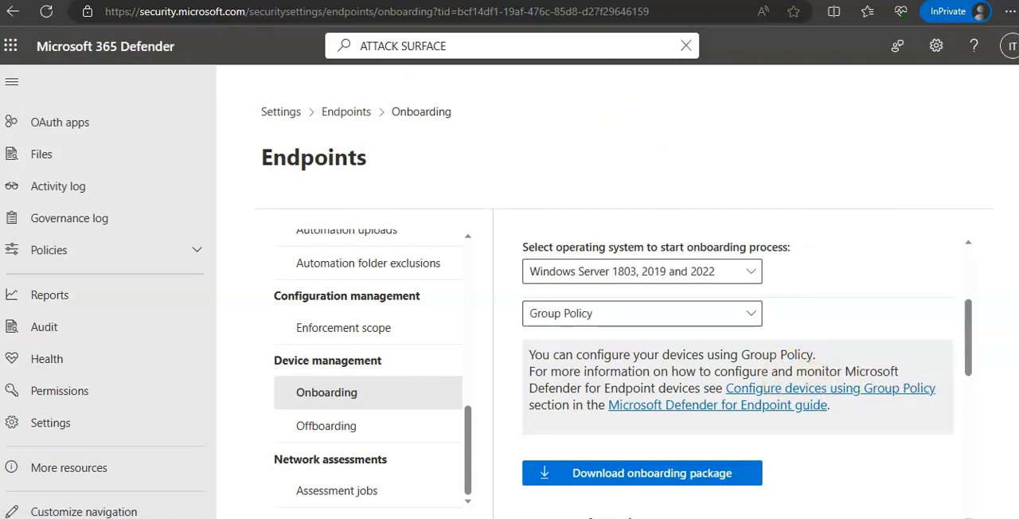
pyautogui.click(829, 388)
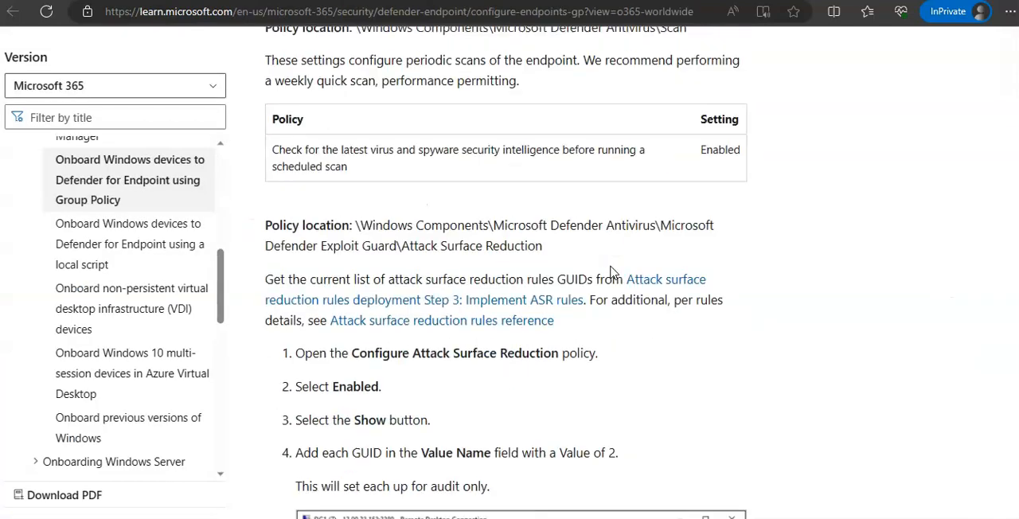
pyautogui.scroll(-3)
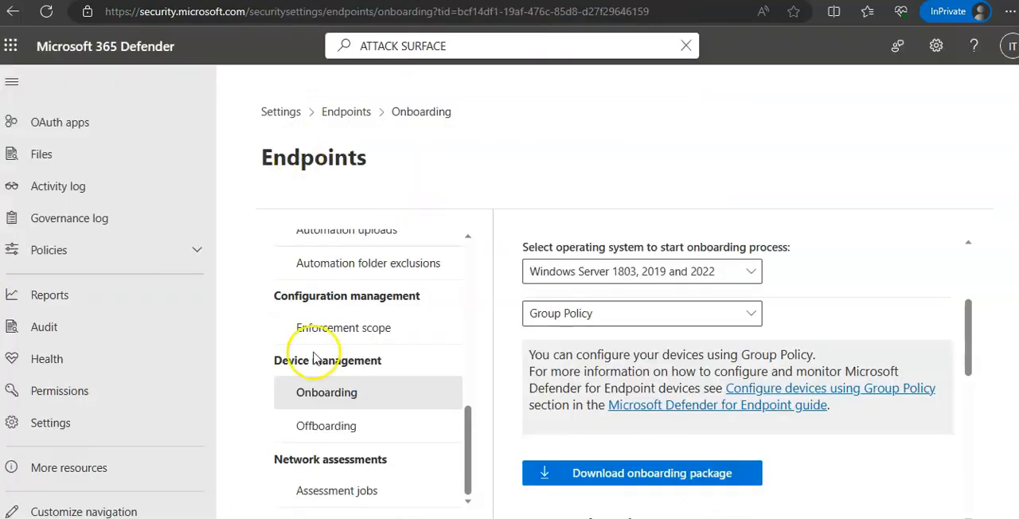
# Open Offboarding for Windows Server 1803/2019/2022 and highlight the 30-day package expiry note.
pyautogui.click(325, 426)
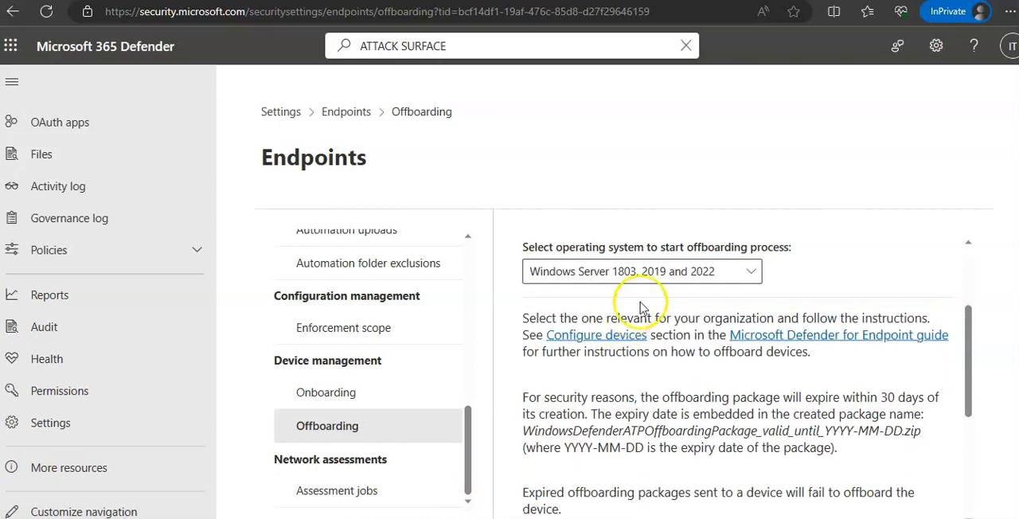
pyautogui.scroll(3)
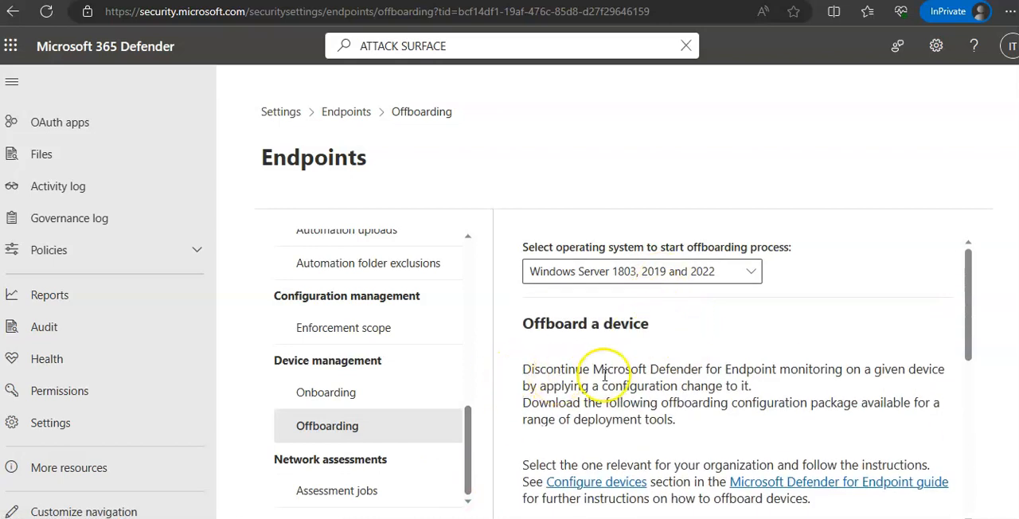
pyautogui.scroll(-3)
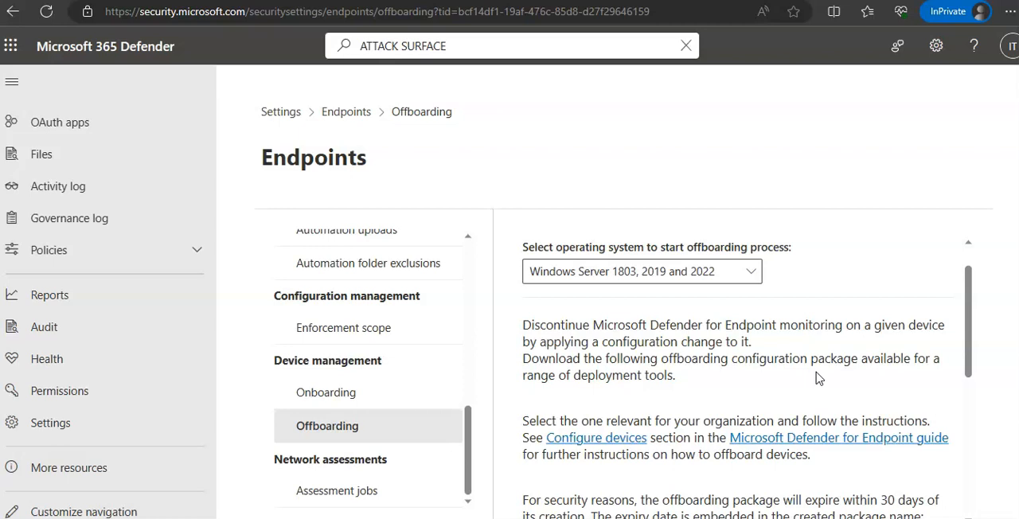
pyautogui.scroll(-3)
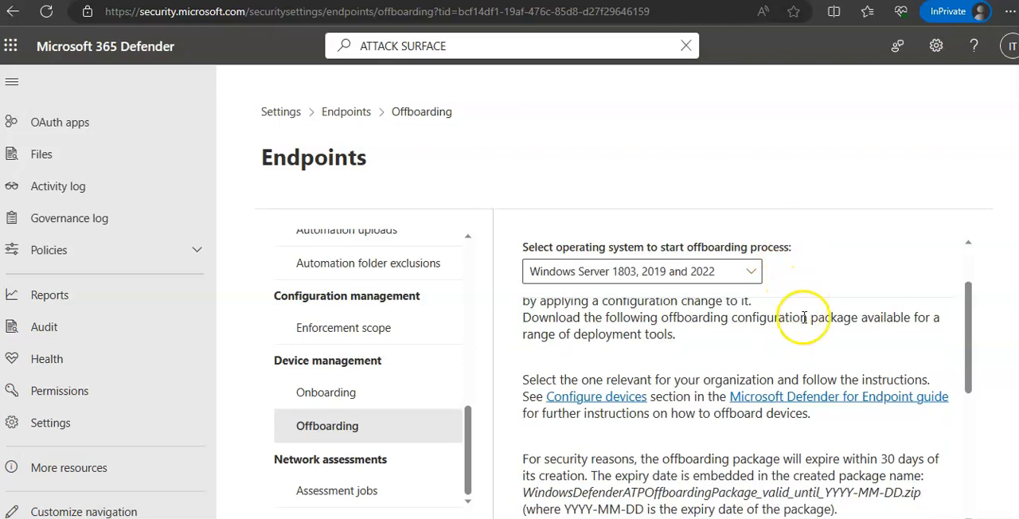
pyautogui.scroll(-3)
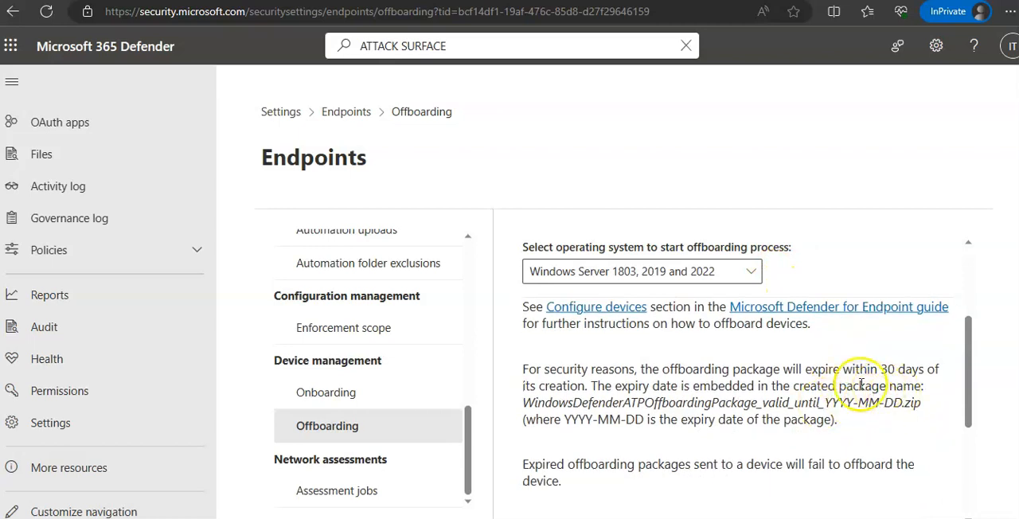
pyautogui.moveTo(641, 369); pyautogui.dragTo(875, 369)
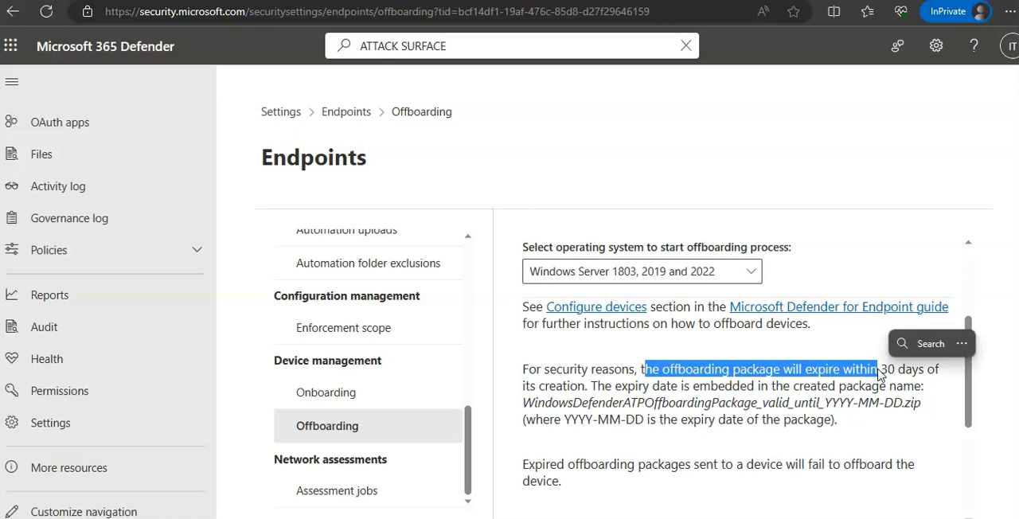
pyautogui.moveTo(968, 223)
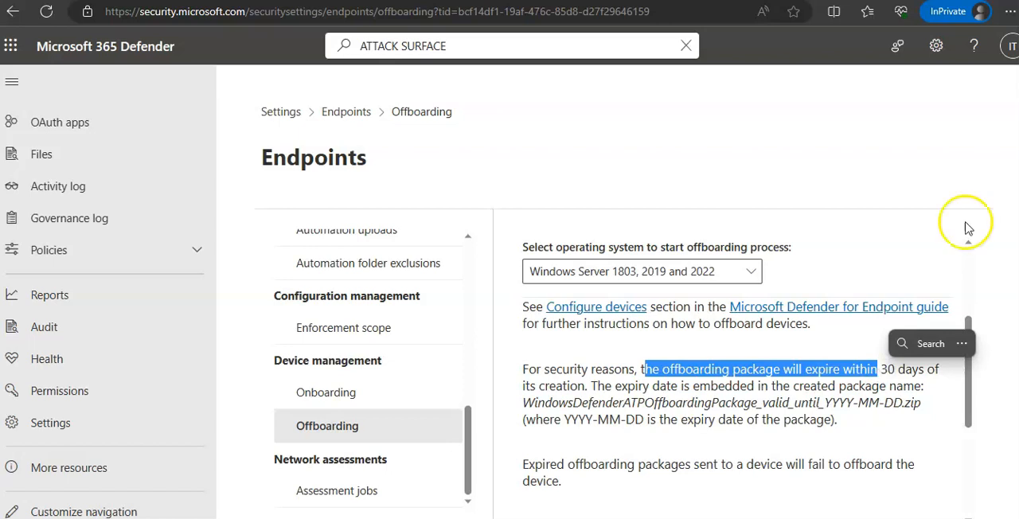
pyautogui.scroll(-3)
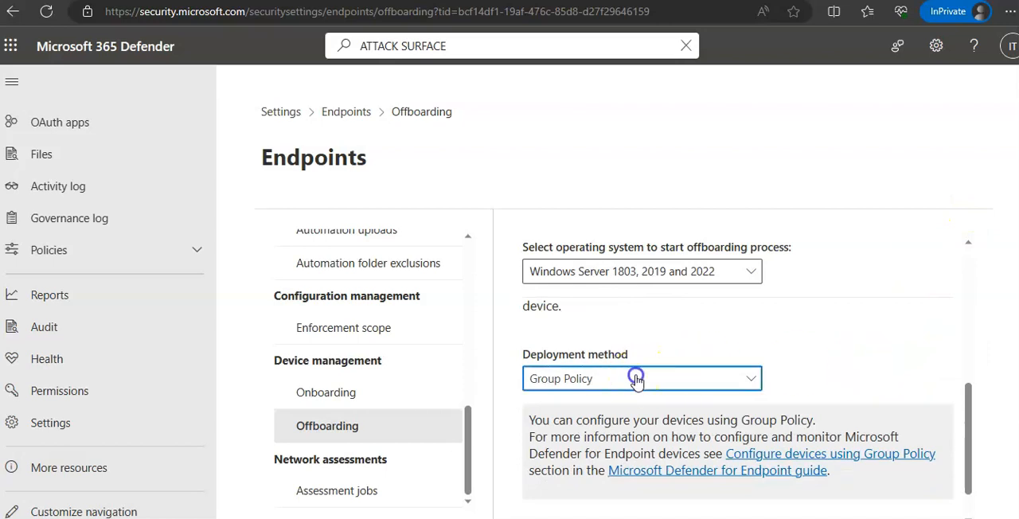
pyautogui.click(641, 378)
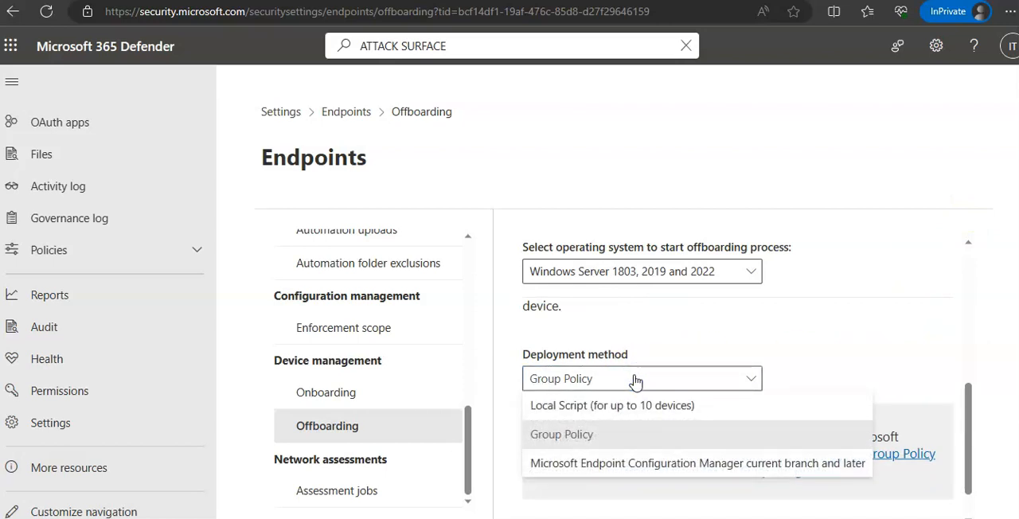
pyautogui.moveTo(581, 357)
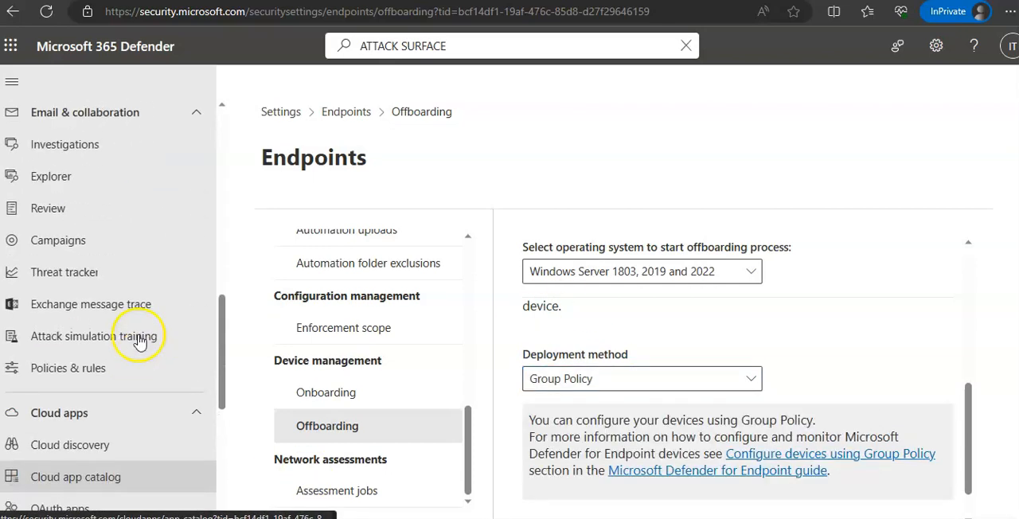
pyautogui.moveTo(117, 336)
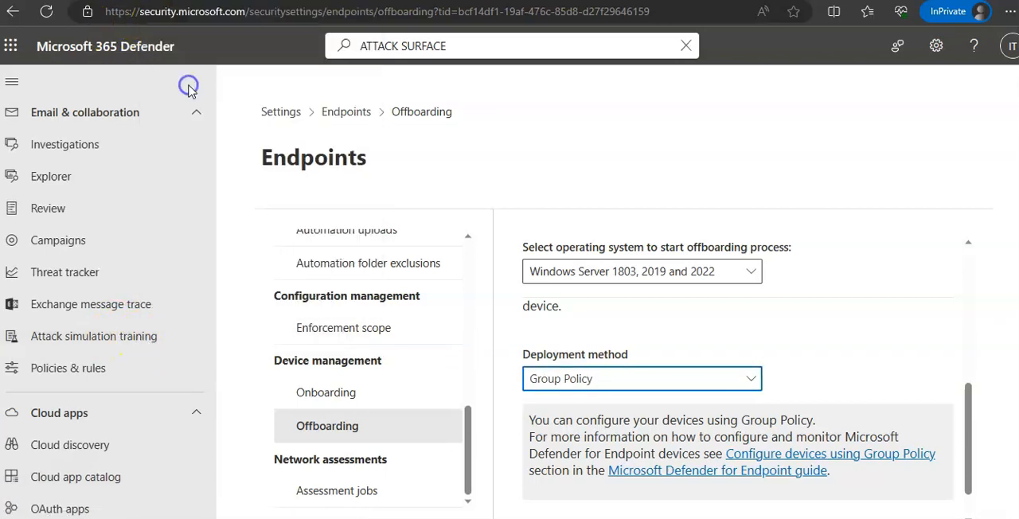
# Cancel the simulation wizard and browse the Training and Automations tabs, then return to Endpoints offboarding.
pyautogui.click(93, 336)
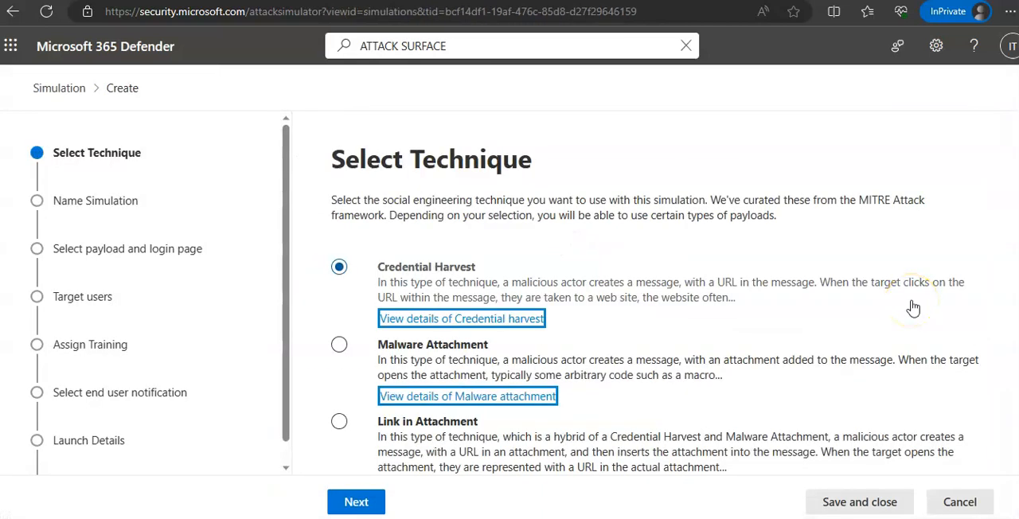
pyautogui.click(960, 502)
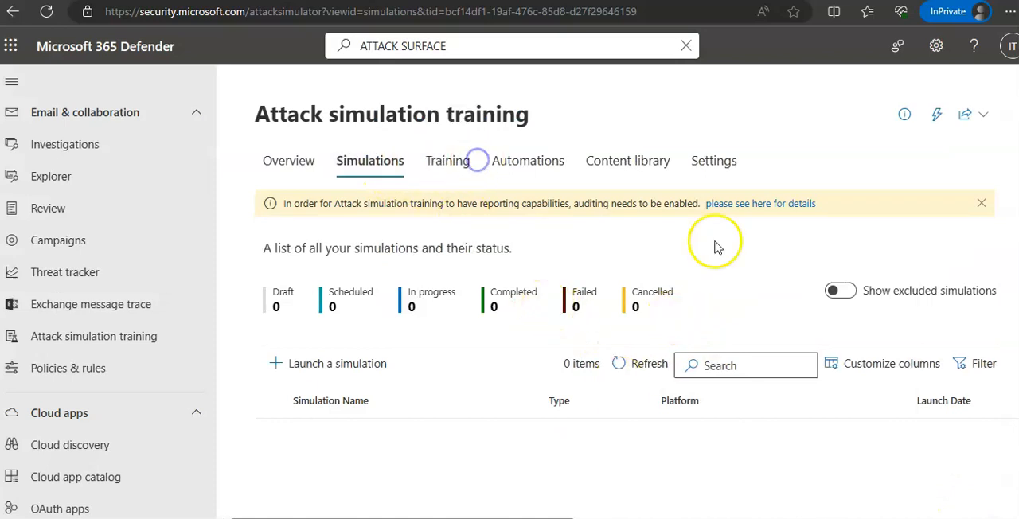
pyautogui.click(446, 160)
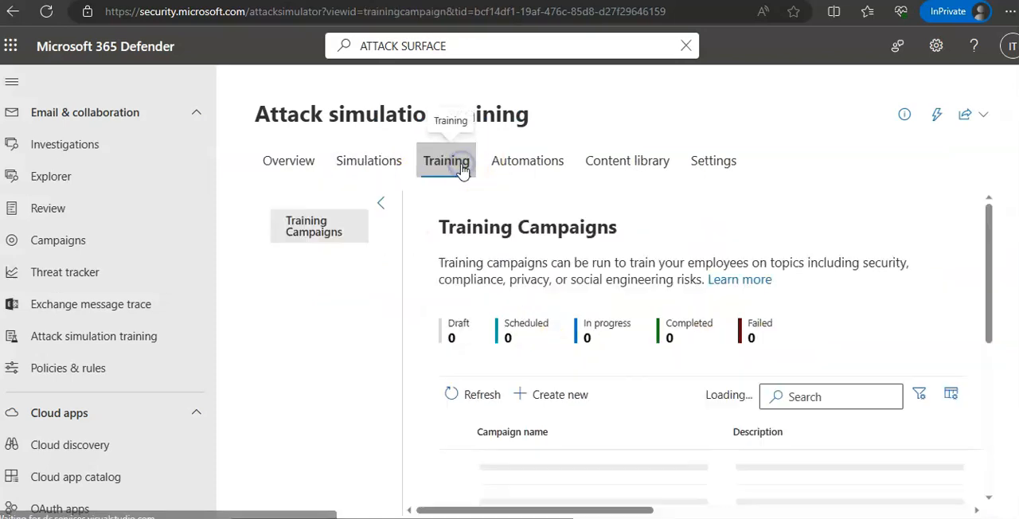
pyautogui.click(445, 160)
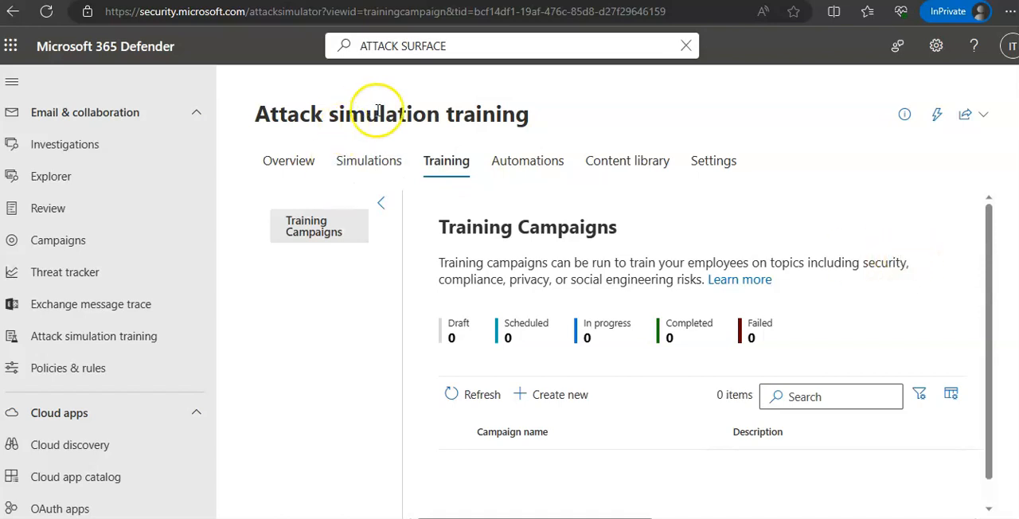
pyautogui.click(527, 160)
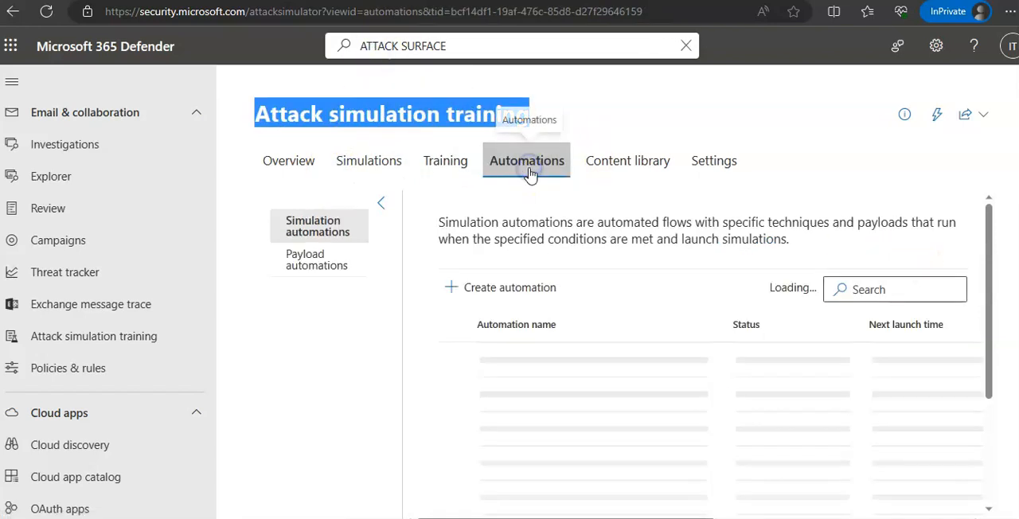
pyautogui.click(627, 160)
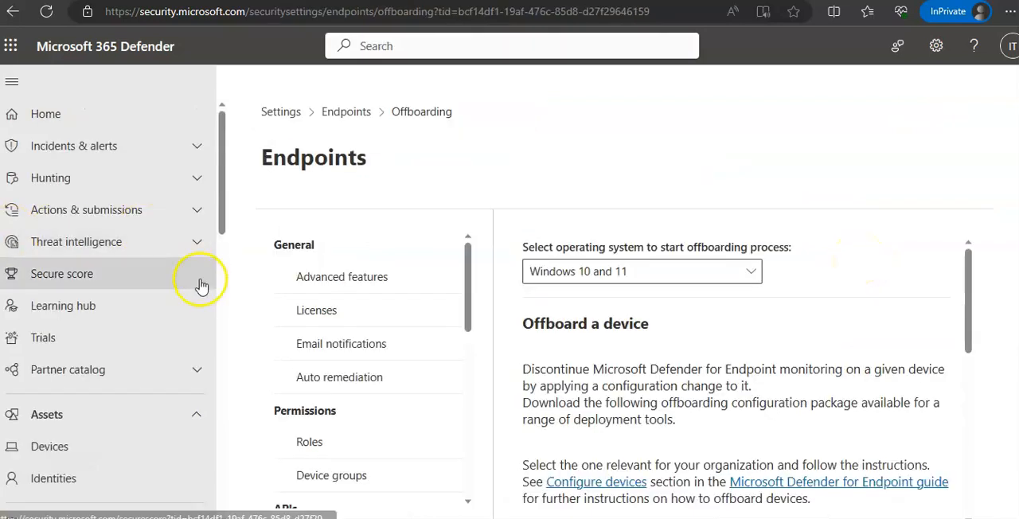
# Open Attack simulation training's Overview with Simulation coverage and Training completion cards.
pyautogui.click(63, 305)
pyautogui.write('ATTACK SURFACE')
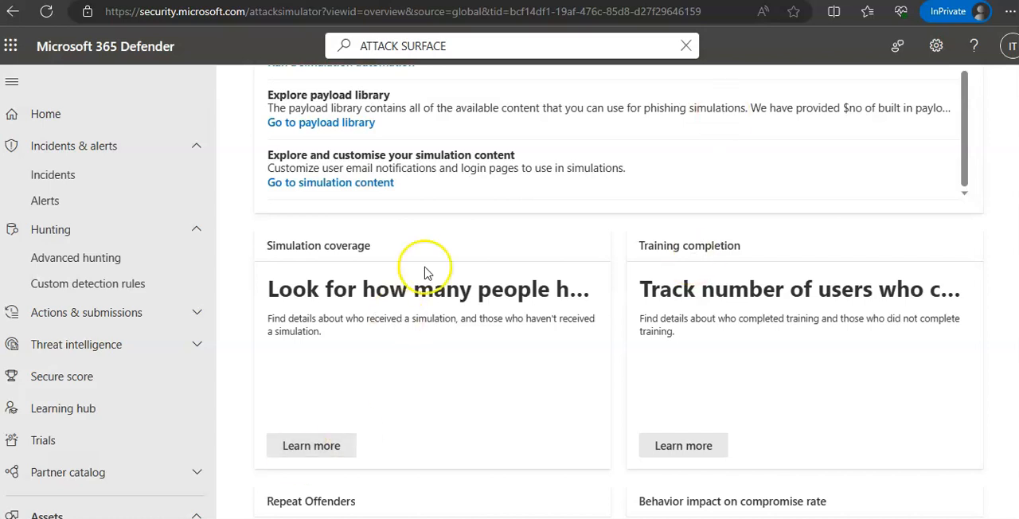
pyautogui.moveTo(91, 422)
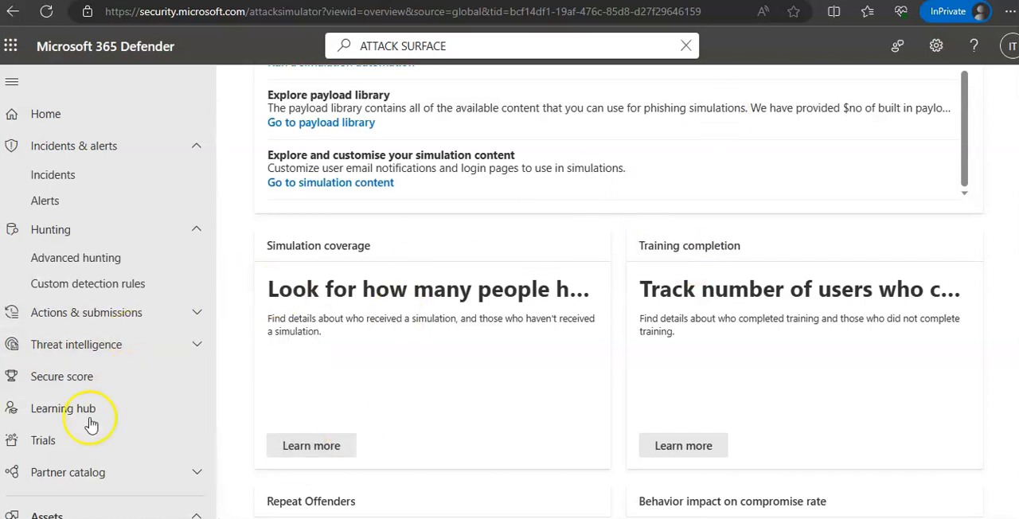